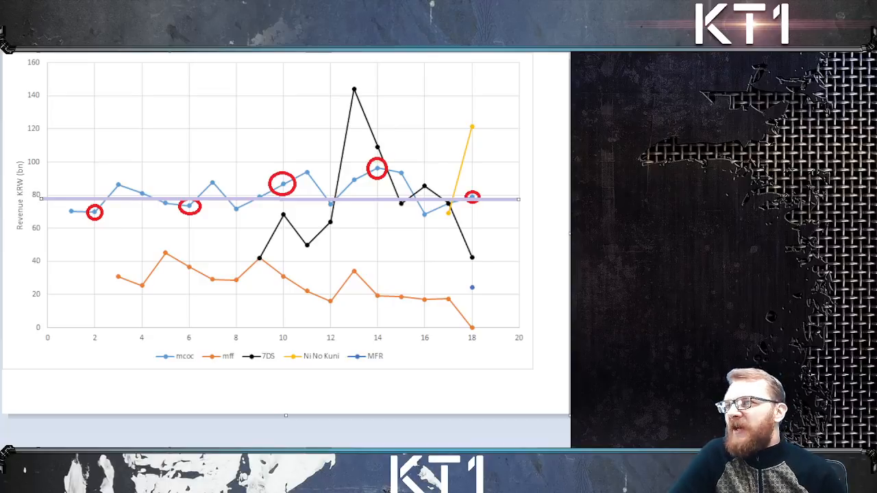
{"action": "mouse_move", "coordinate": [463, 226]}
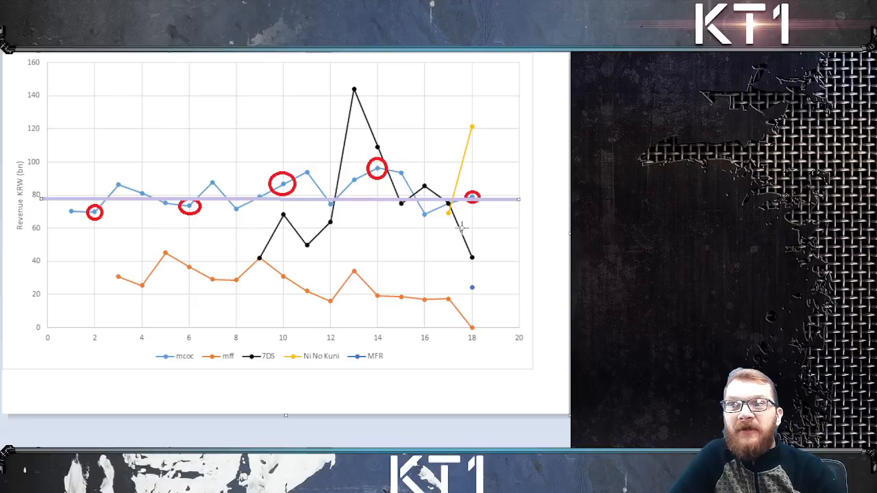